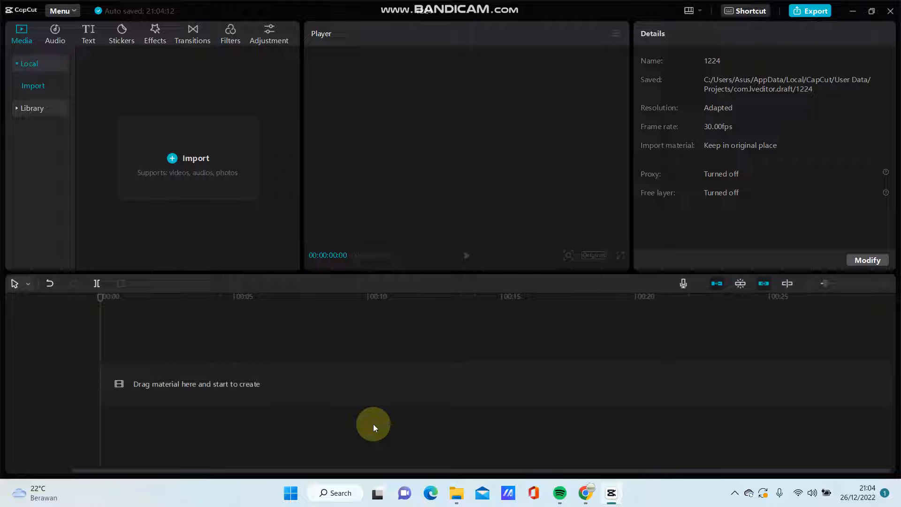
mouse_move(224, 318)
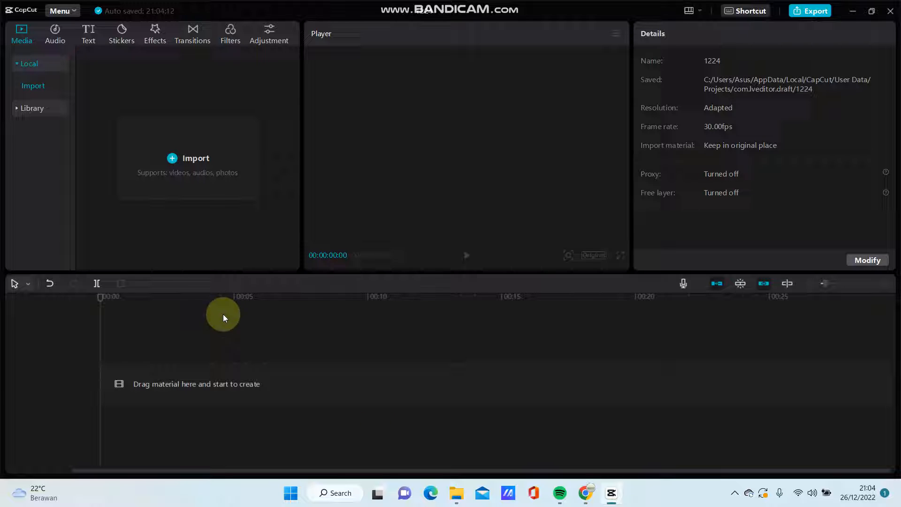
mouse_move(173, 161)
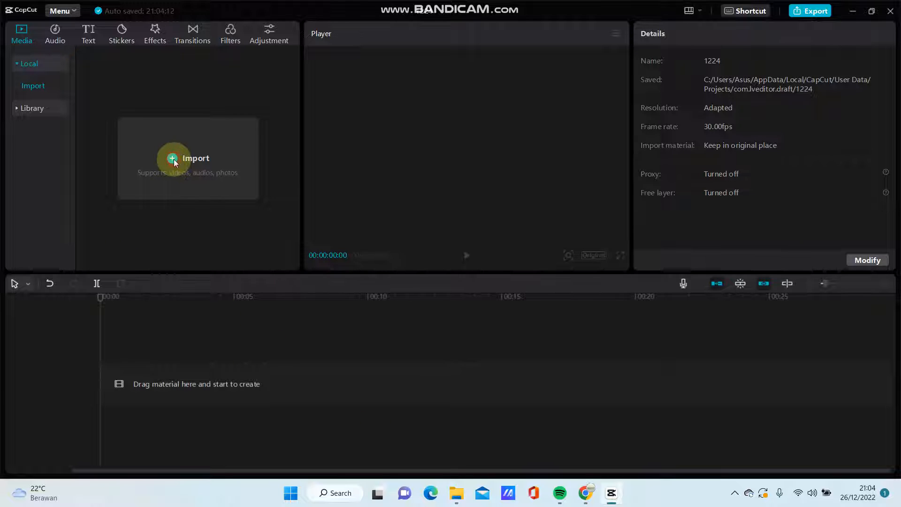
Import the WhatsApp dance video from Downloads into the CapCut project.
click(188, 158)
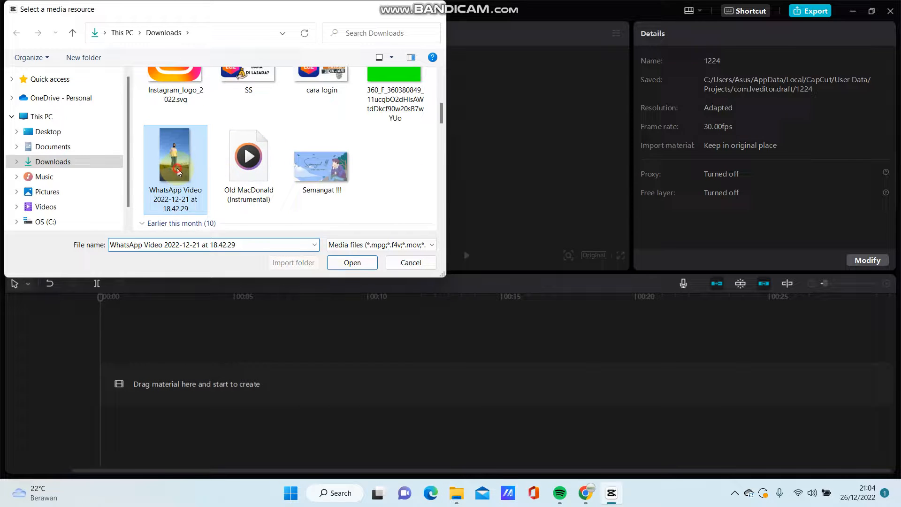
click(352, 263)
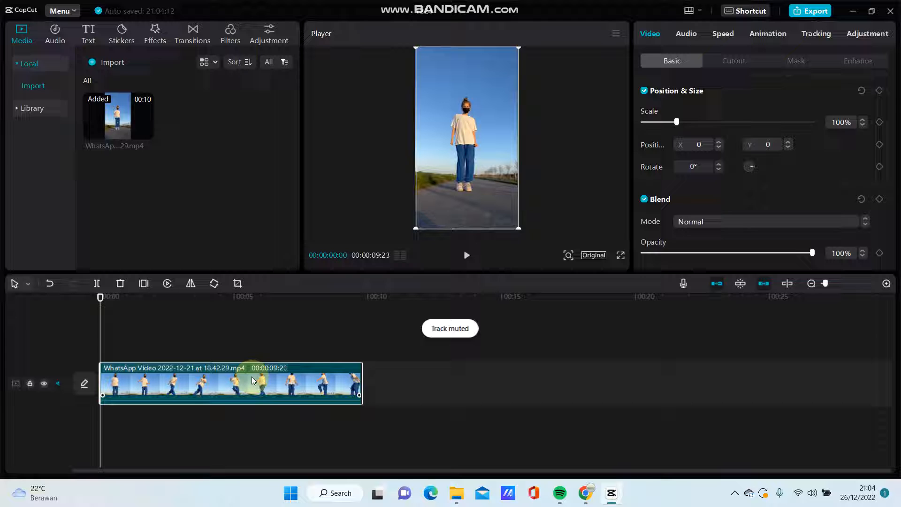
Add the Rebound swing effect from Video effects > Distortion onto the clip.
click(154, 33)
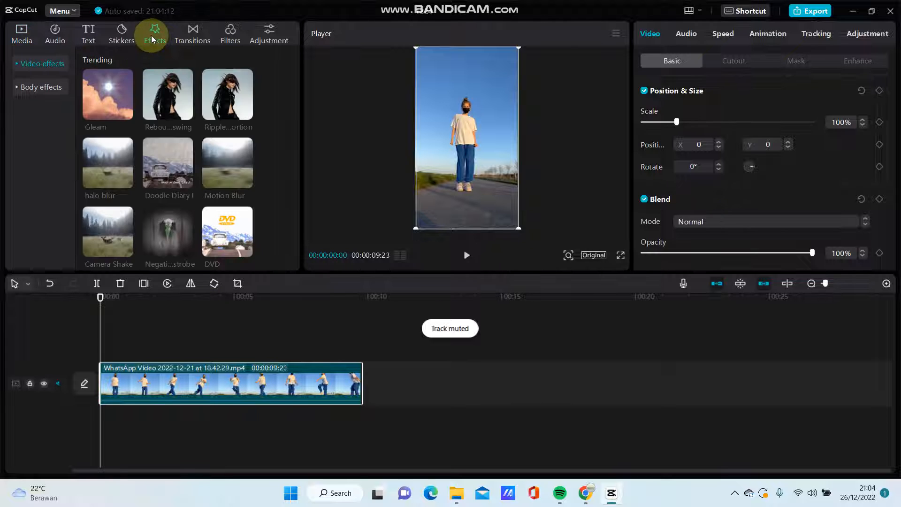
click(41, 63)
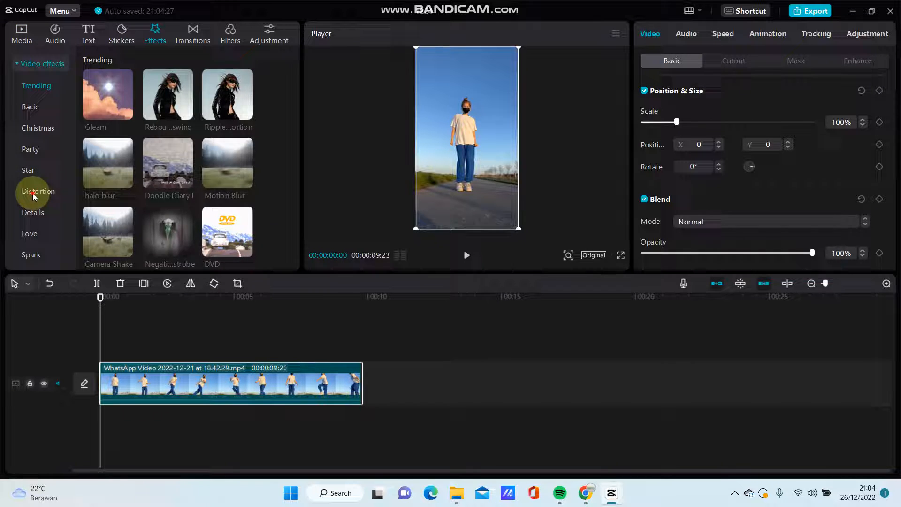
click(38, 191)
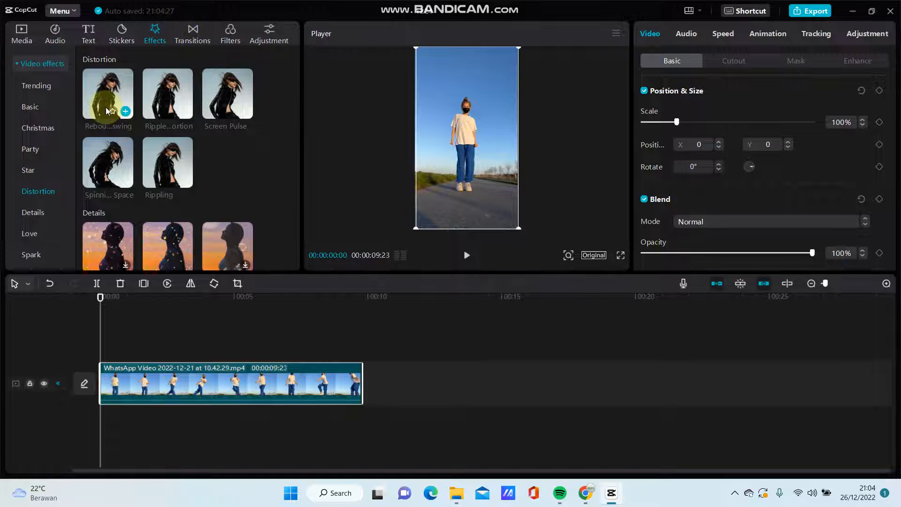
click(107, 93)
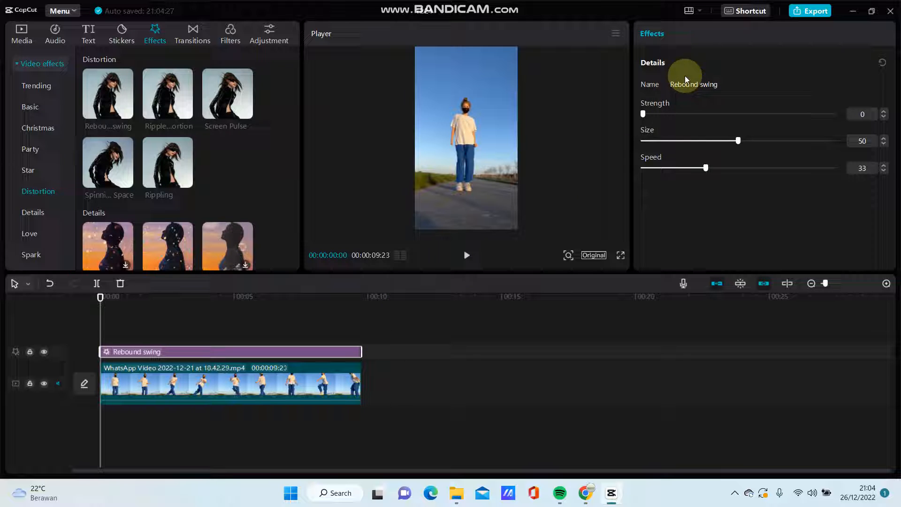
mouse_move(667, 121)
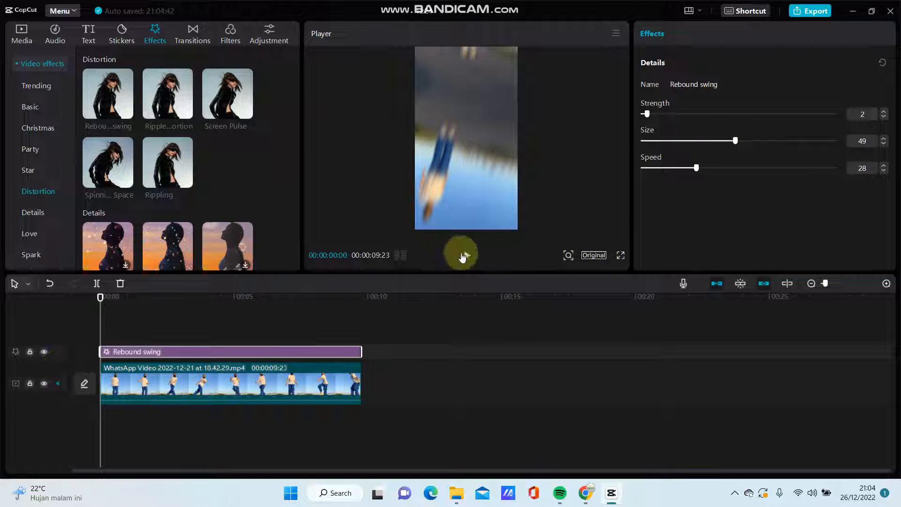
Play the clip to preview Rebound swing while tuning strength to 40 and size to 83.
click(466, 256)
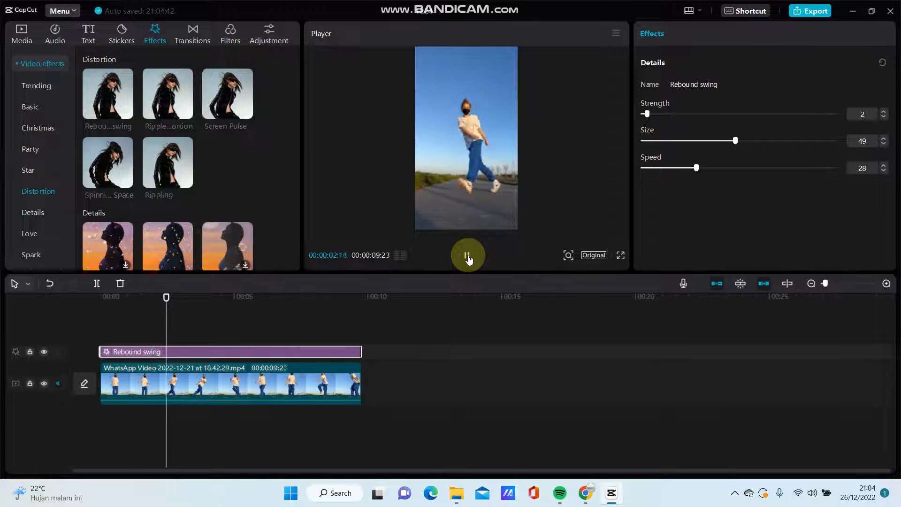
click(467, 255)
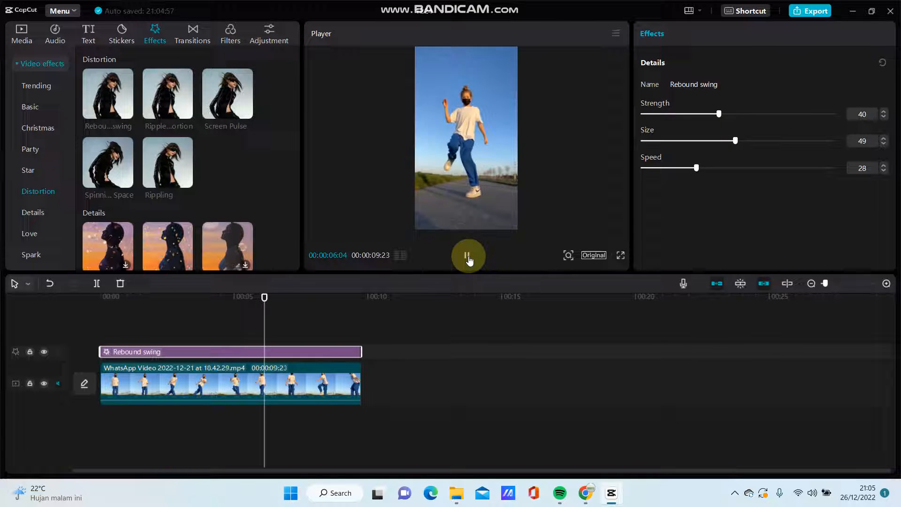
click(468, 256)
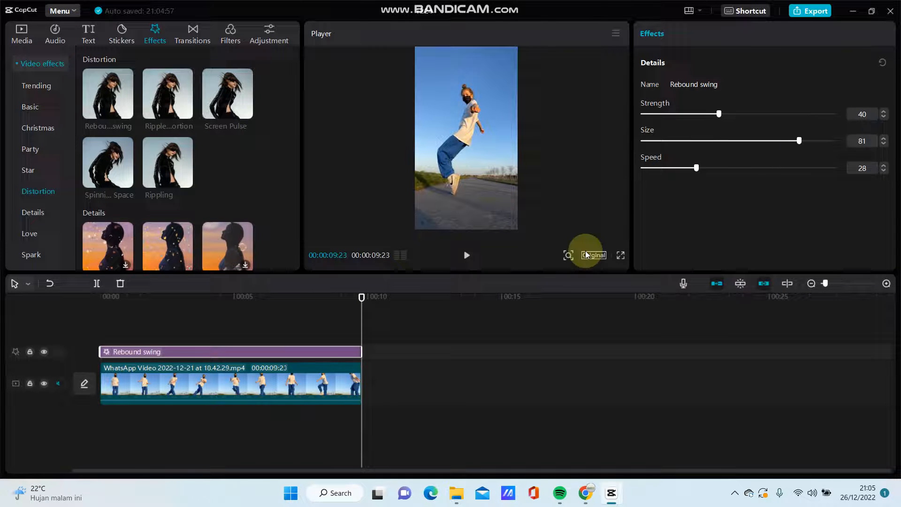
Replay the edited dance clip from the start and watch it fullscreen.
click(466, 255)
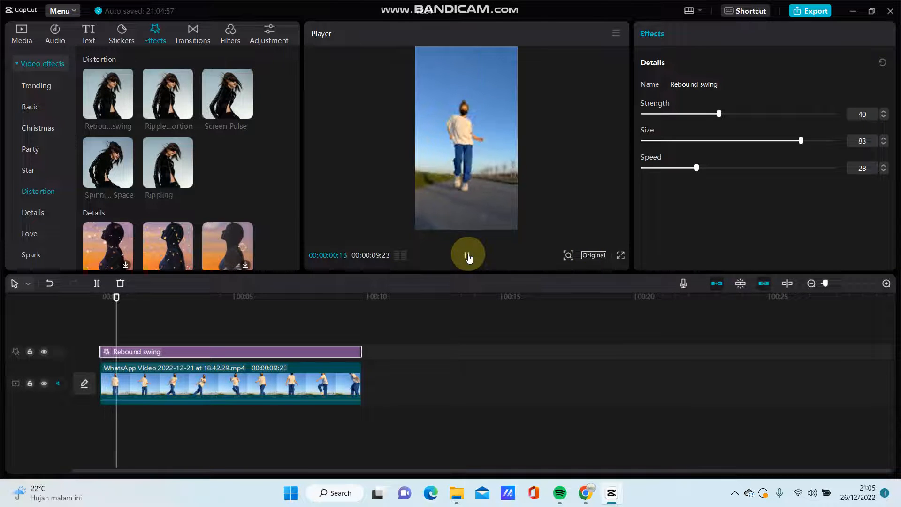
click(467, 255)
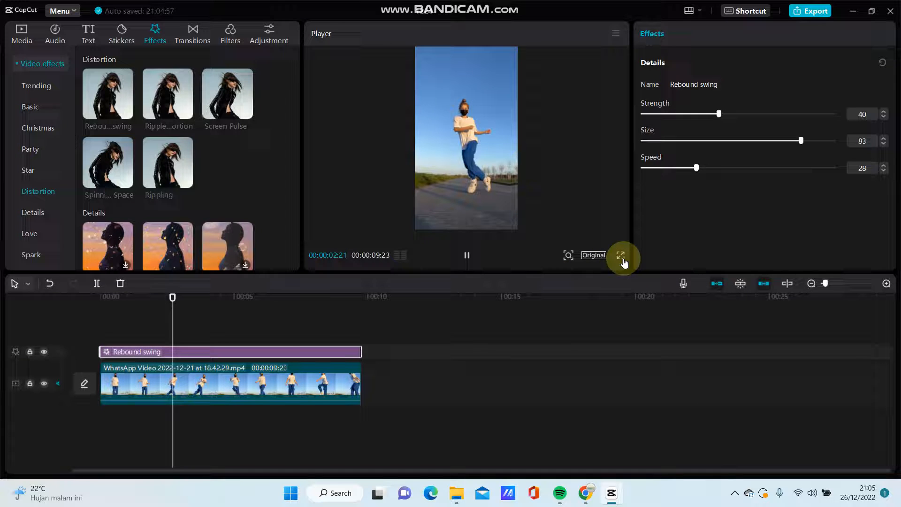
click(623, 256)
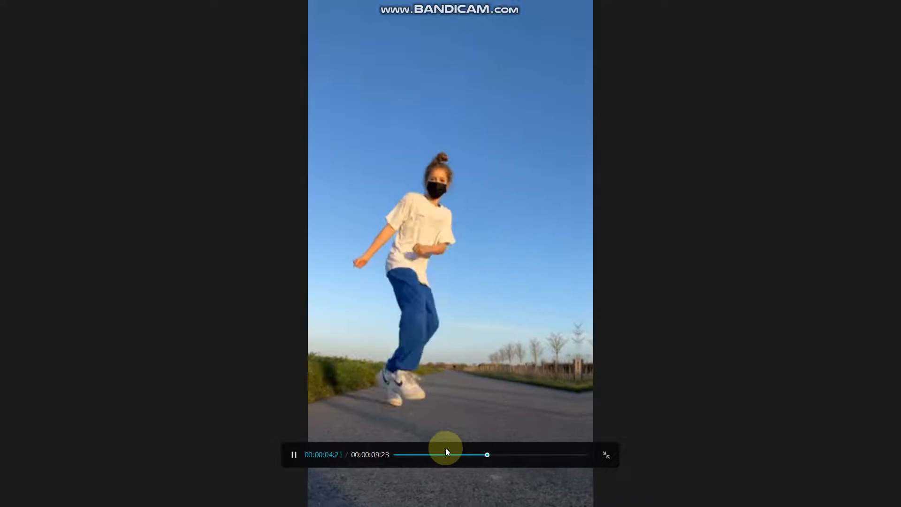